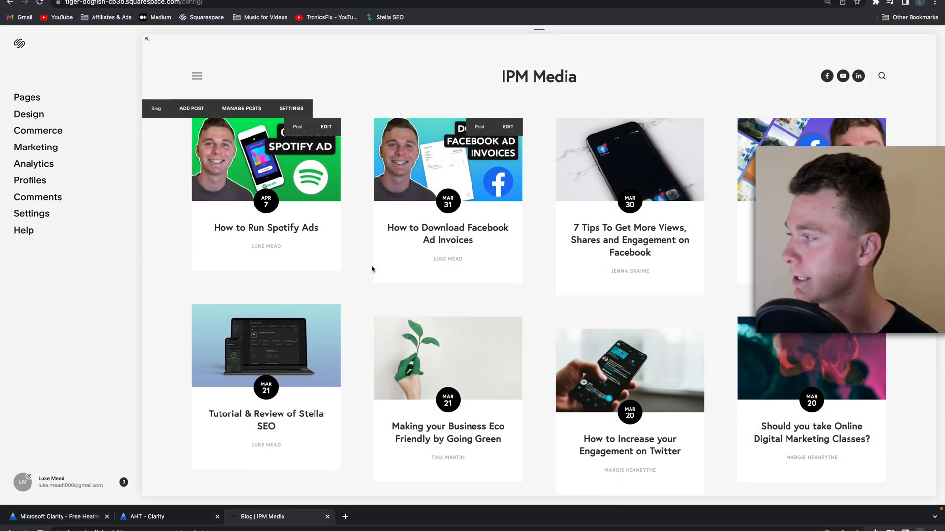
# Open a new blank browser tab next to the Squarespace editor
pyautogui.click(143, 11)
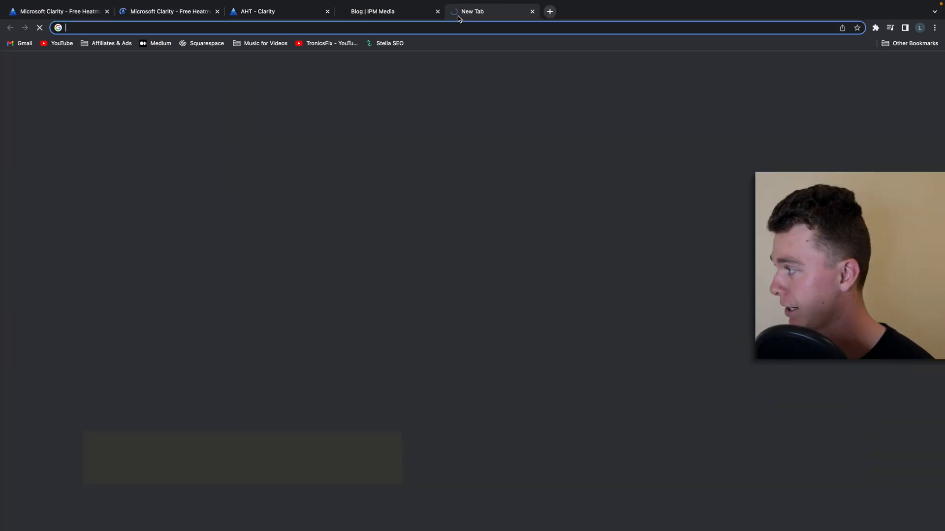
# Go to clarity.microsoft.com and show My Projects (AHT, northways.com.au)
pyautogui.write('clarity.microsoft.com/projects')
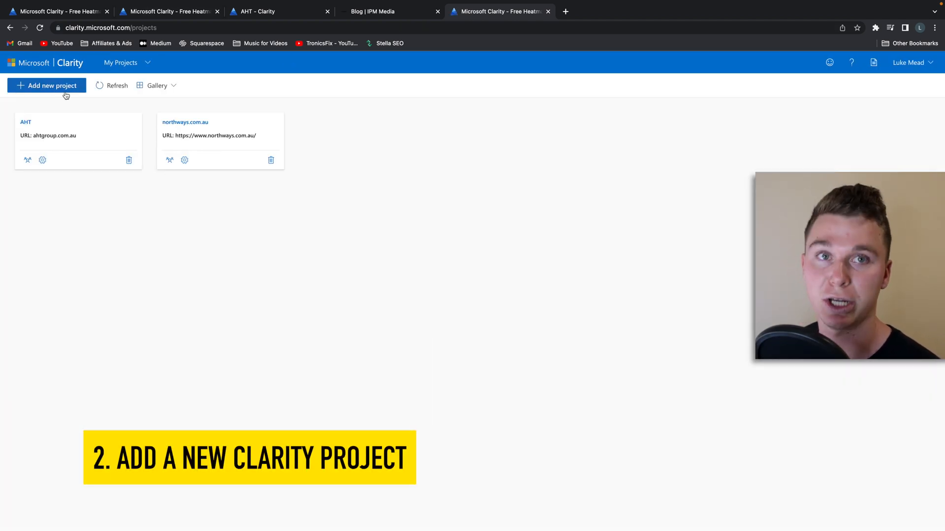
# Add a new Clarity project named IPM Media for ipmmedia.net, category Marketing
pyautogui.click(47, 84)
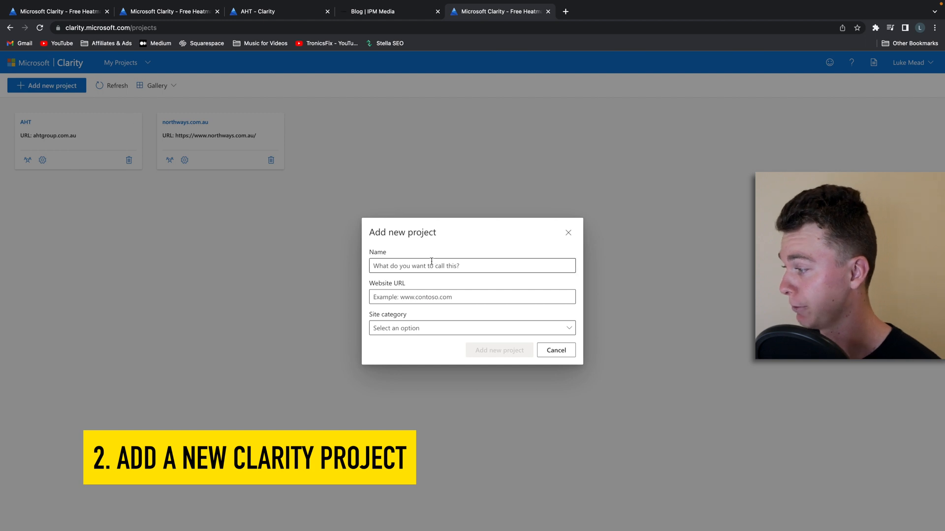
pyautogui.write('IPM Media')
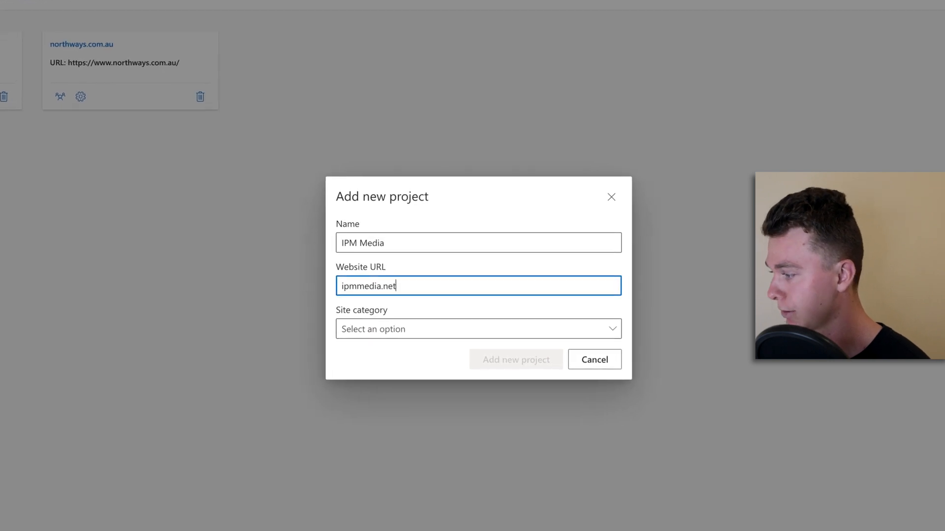
pyautogui.click(479, 329)
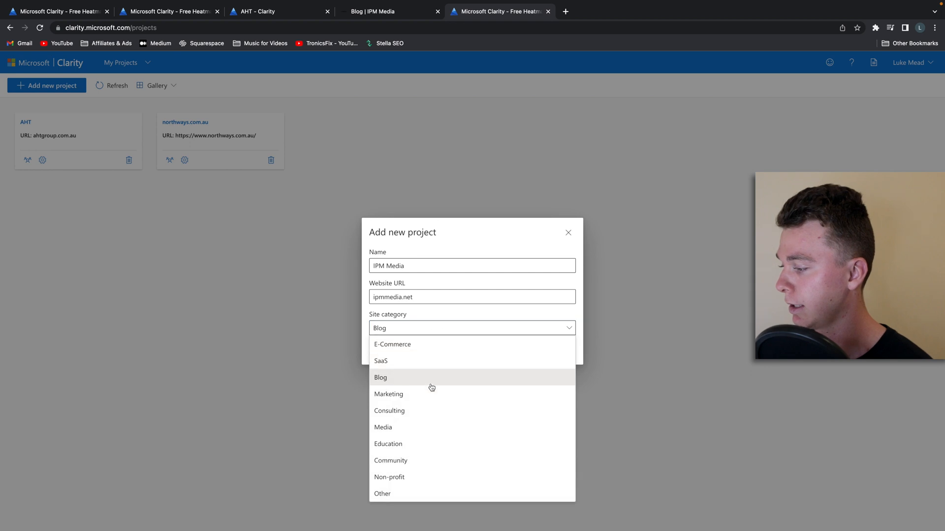
pyautogui.click(388, 394)
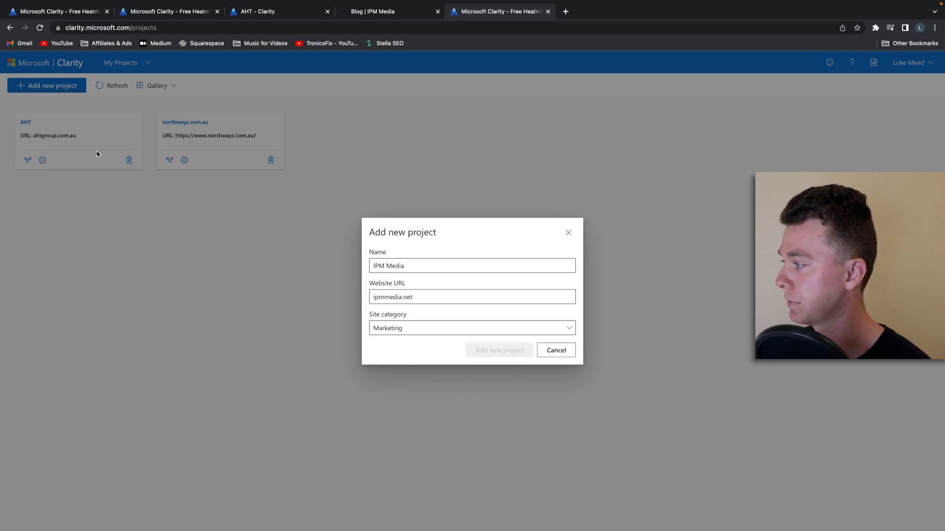
pyautogui.click(499, 350)
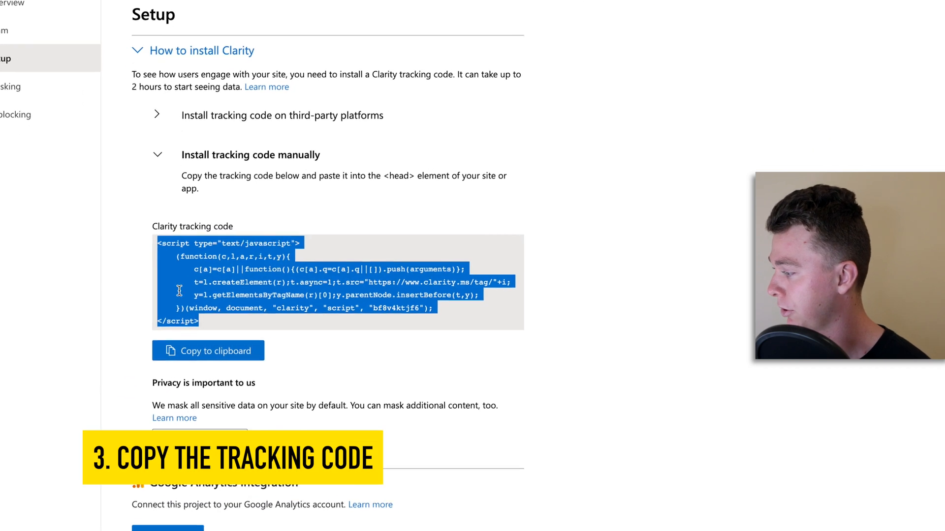
# Copy the IPM Media tracking code to the clipboard and return to the Squarespace tab
pyautogui.click(174, 357)
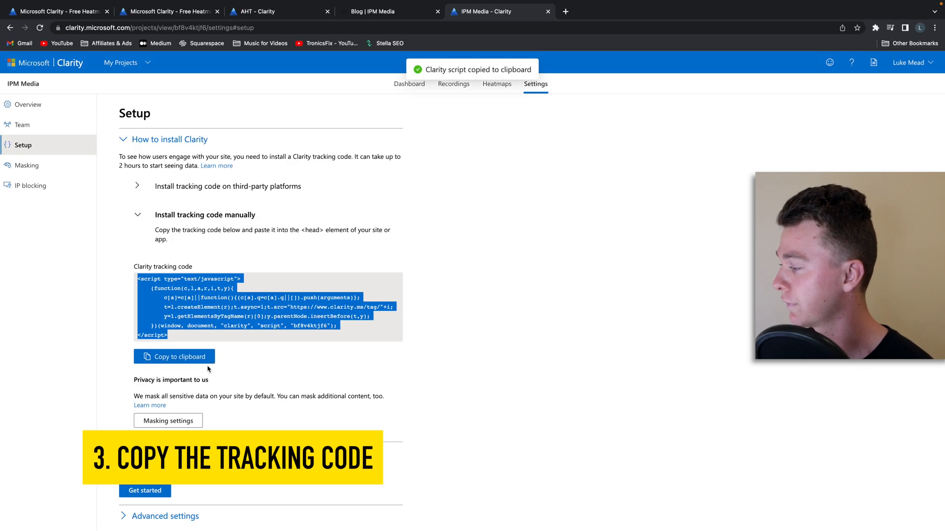
pyautogui.click(376, 10)
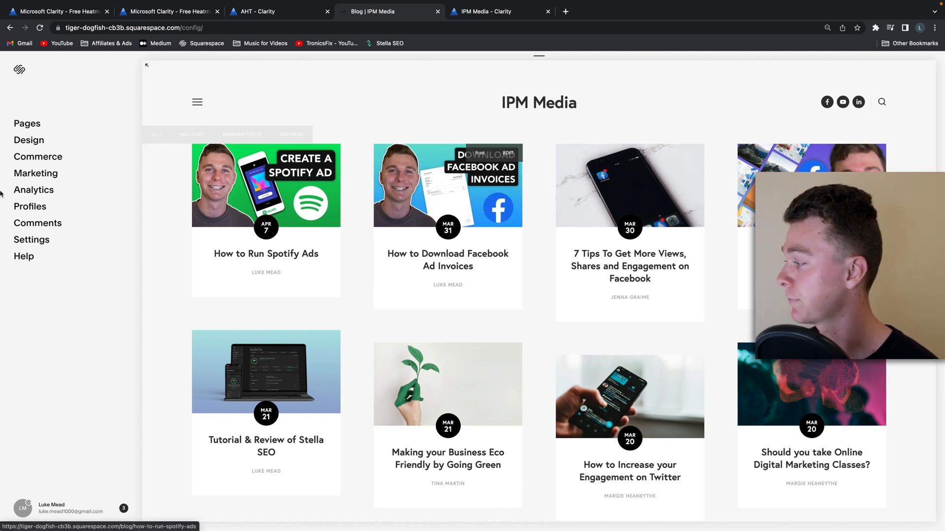
# Reach Settings > Advanced > Code Injection and paste the Clarity script into the Header box
pyautogui.click(31, 239)
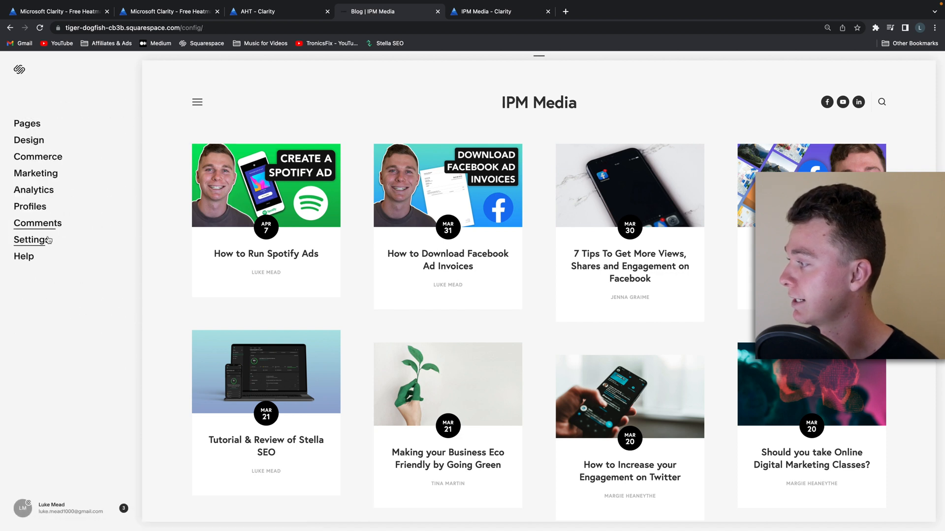
pyautogui.click(31, 239)
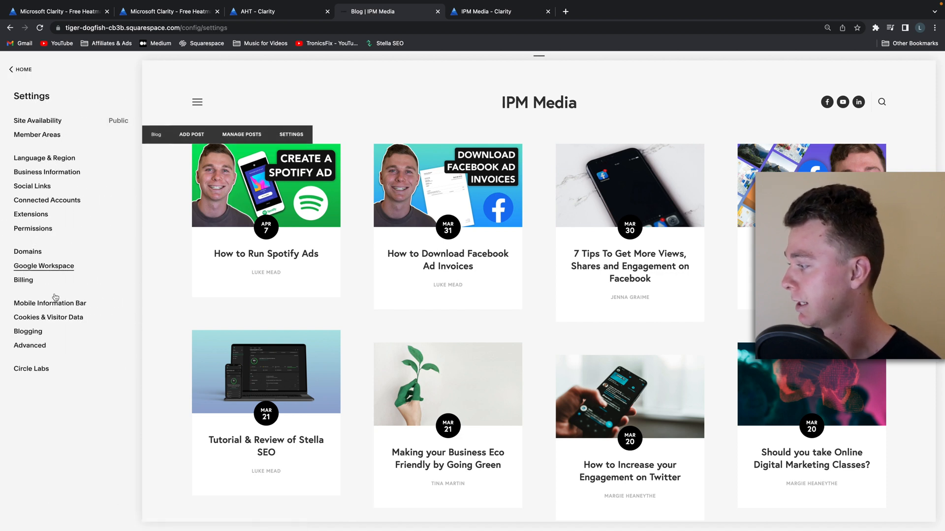
pyautogui.click(30, 346)
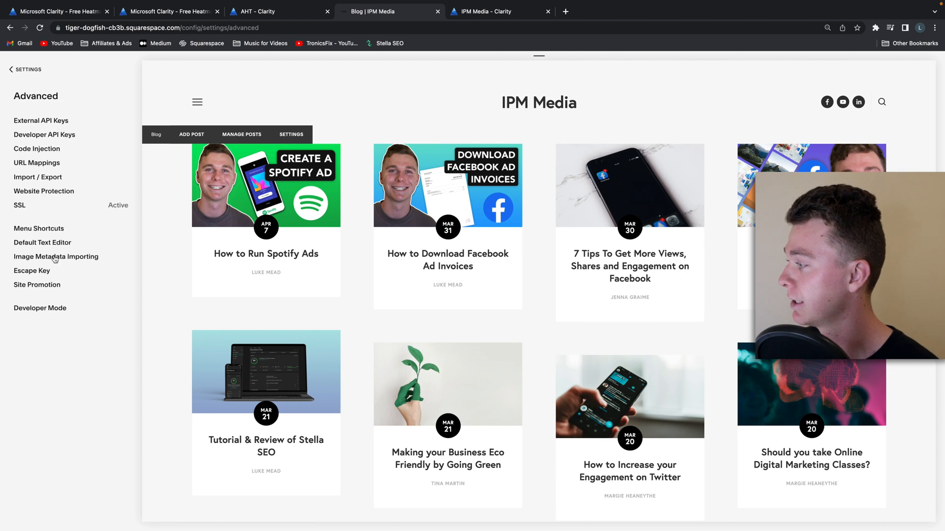
pyautogui.click(37, 148)
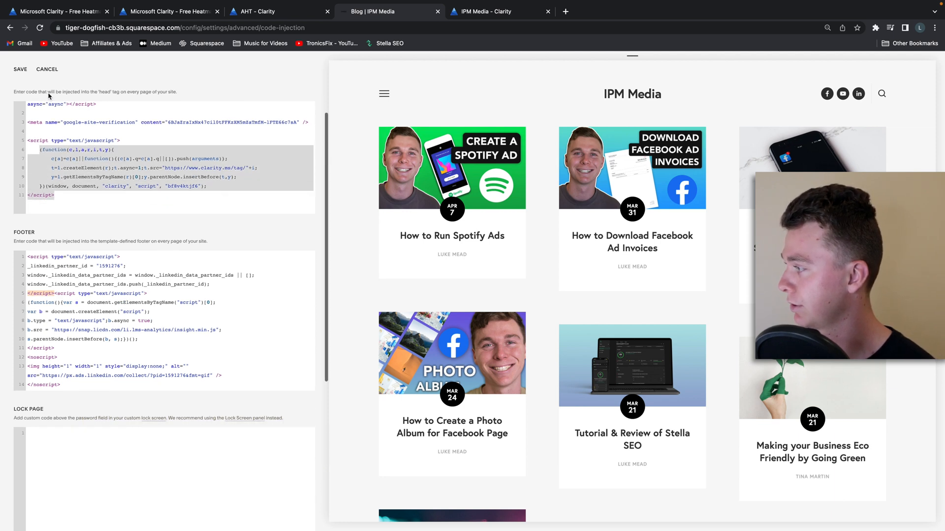
# Save the header code injection and return to the IPM Media Clarity tab
pyautogui.click(47, 69)
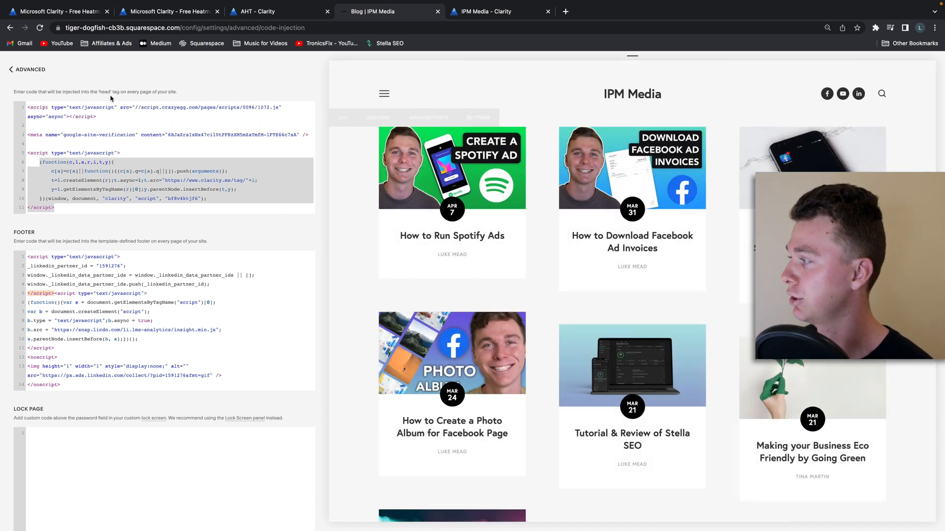
pyautogui.click(24, 69)
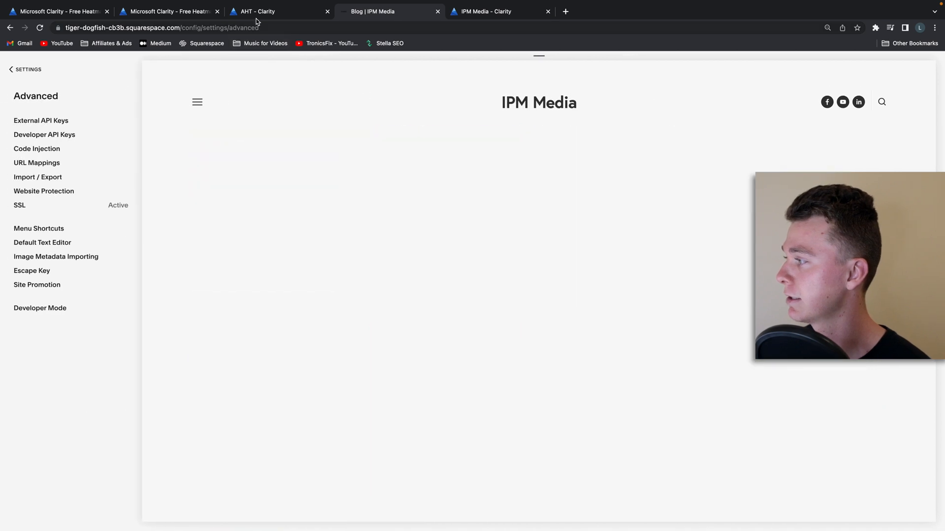
pyautogui.click(59, 12)
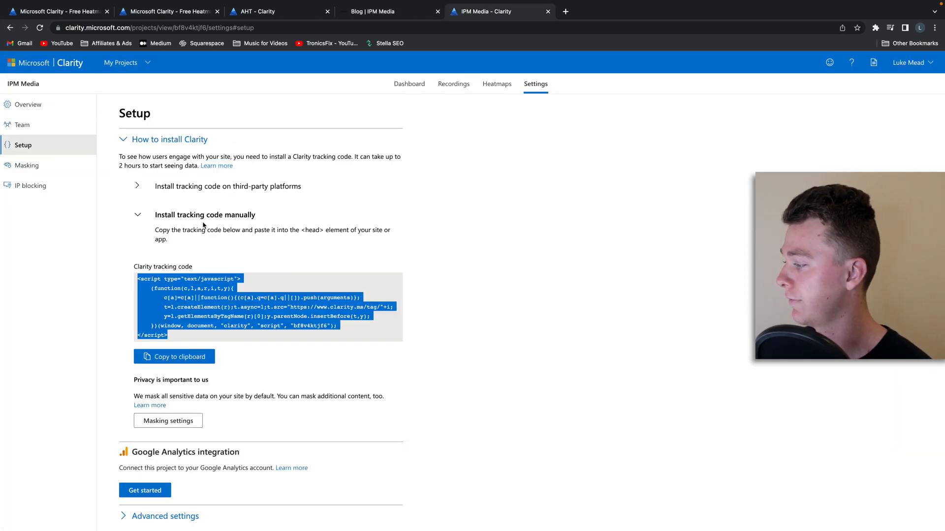
pyautogui.moveTo(75, 185)
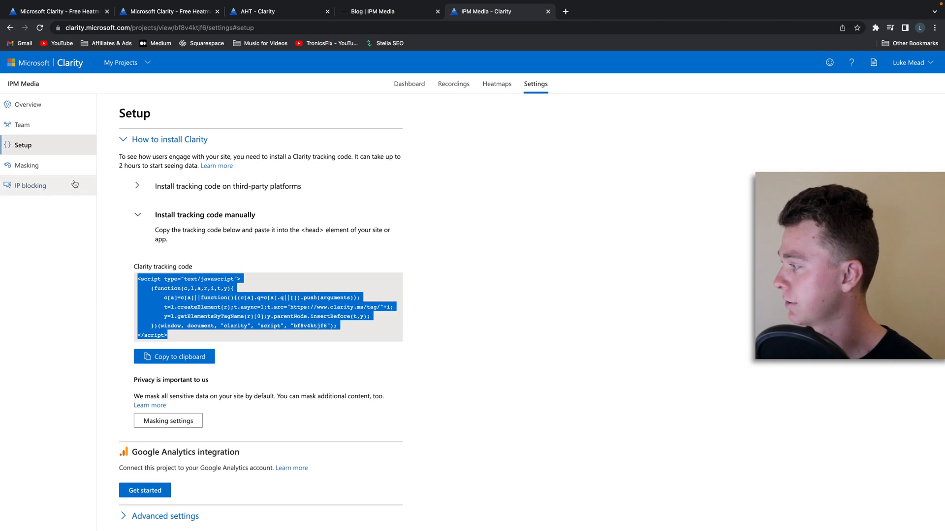
# Check the dashboard for data, then reach IP blocking's Add IP address dialog
pyautogui.click(410, 83)
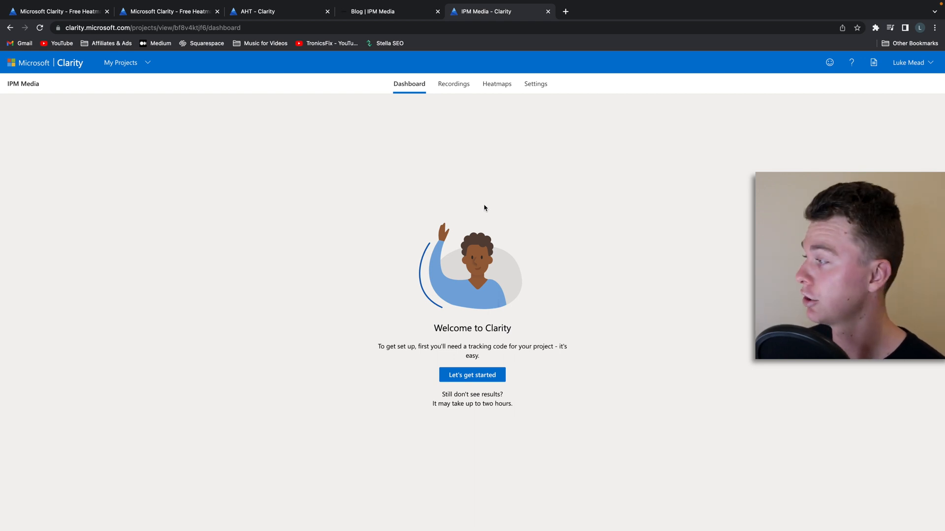
pyautogui.moveTo(415, 210)
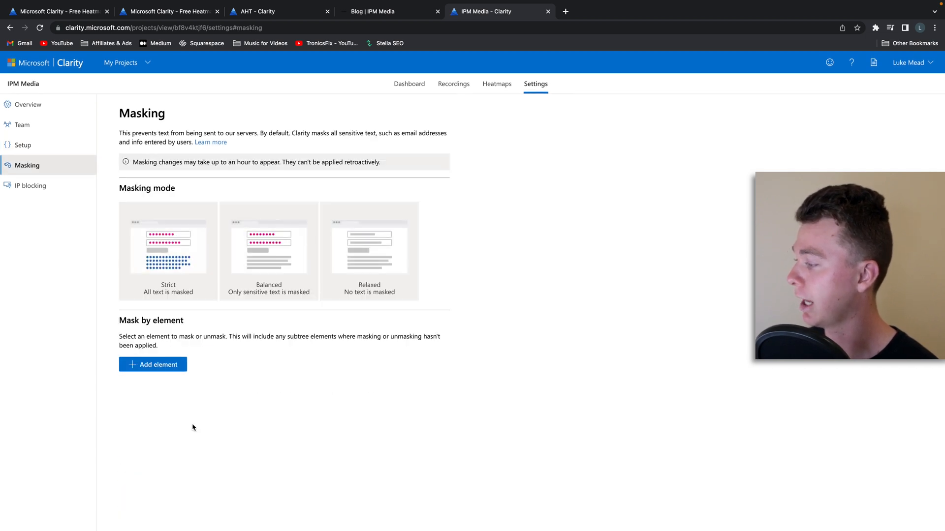
pyautogui.click(30, 185)
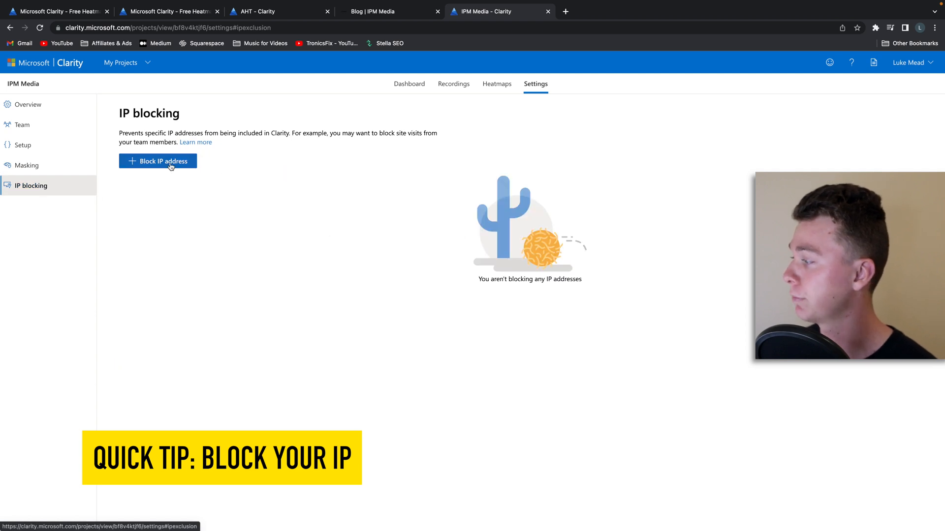
pyautogui.click(163, 161)
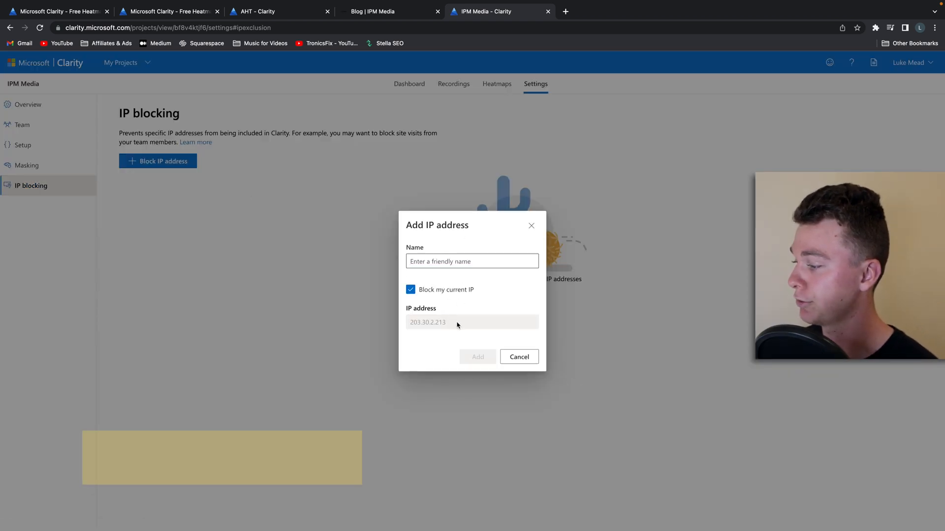
# Block my current IP as 'My Address', then show the IPM Media dashboard
pyautogui.write('My Adress')
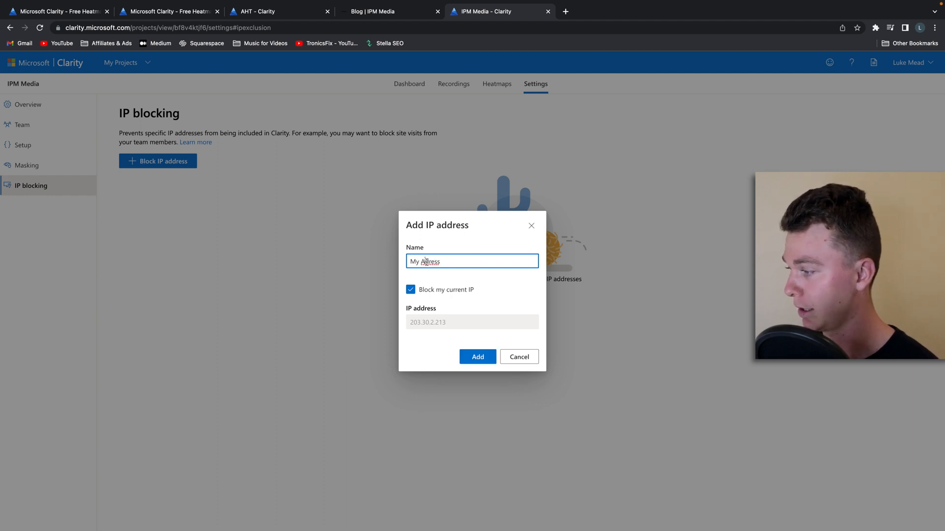
pyautogui.click(477, 357)
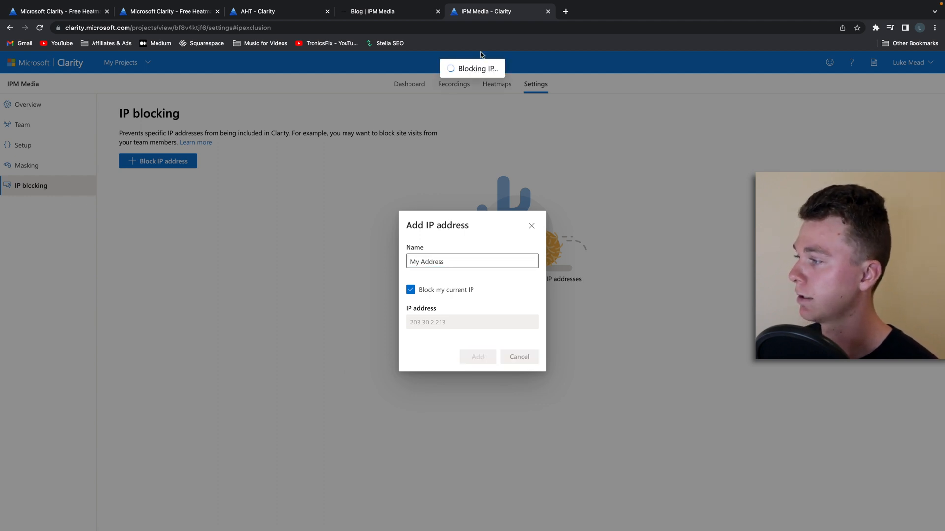
pyautogui.click(477, 357)
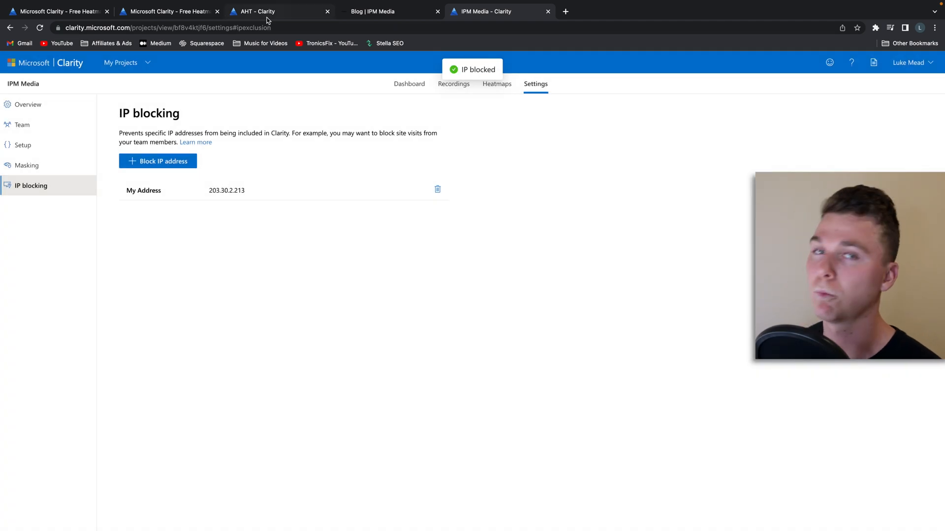
pyautogui.moveTo(267, 17)
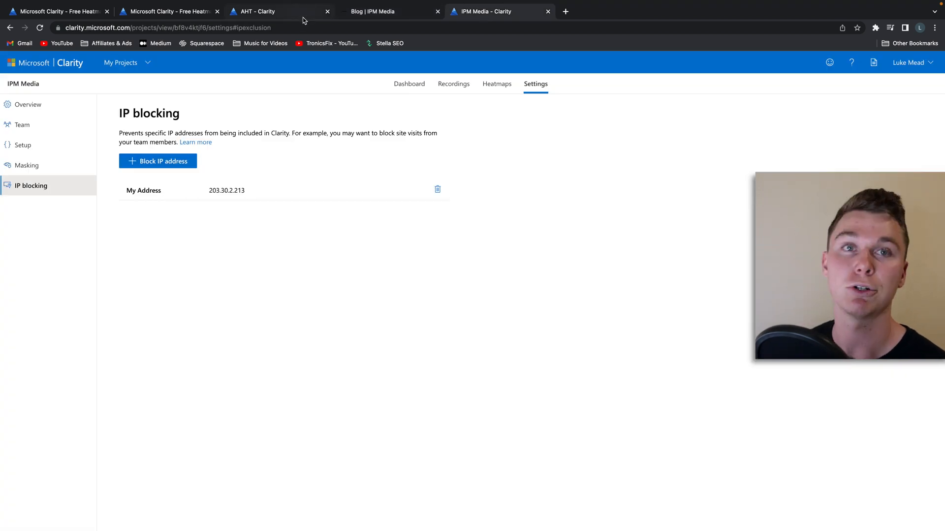
pyautogui.moveTo(303, 19)
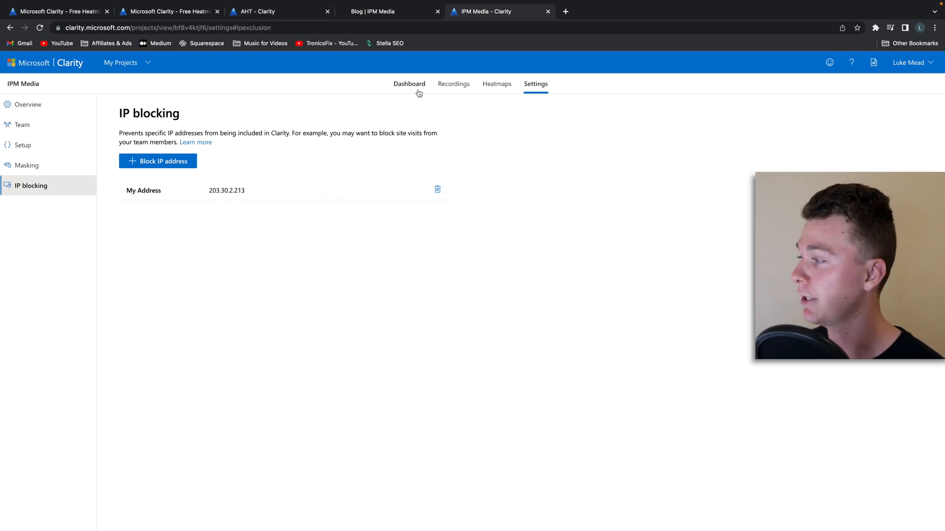
pyautogui.click(410, 84)
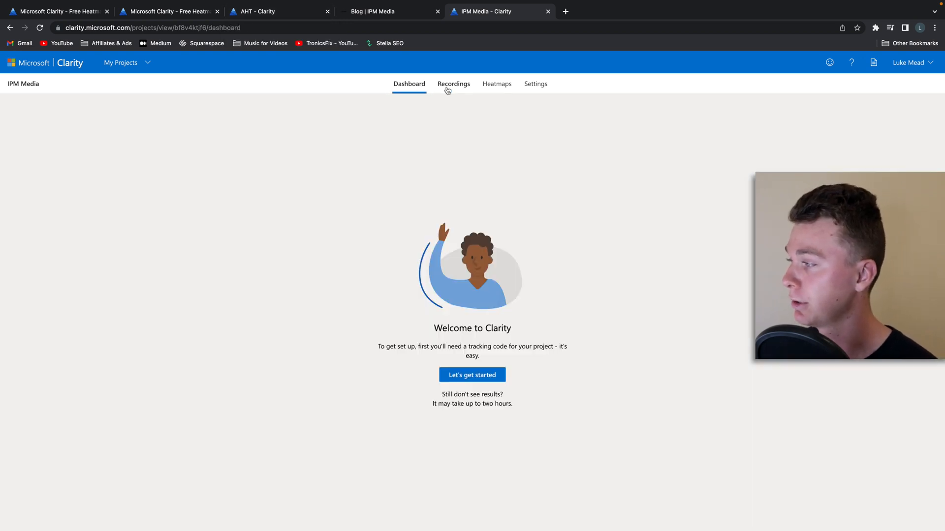
# Review the AHT scroll heatmap, then switch to its click heatmap
pyautogui.click(259, 10)
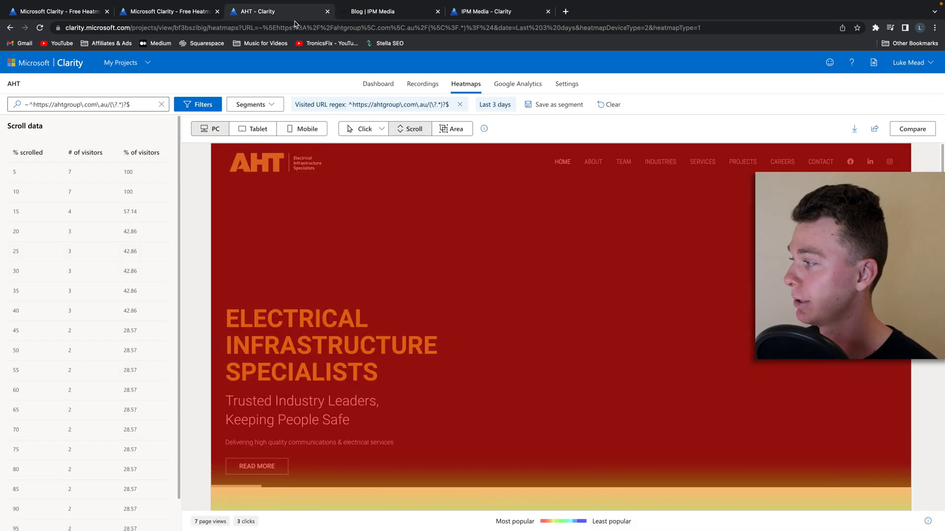
pyautogui.moveTo(489, 151)
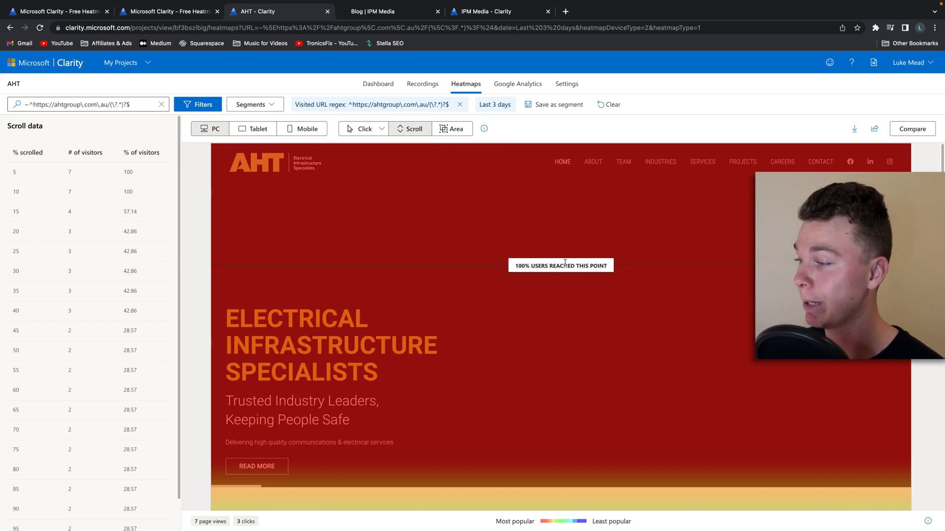
pyautogui.scroll(-3)
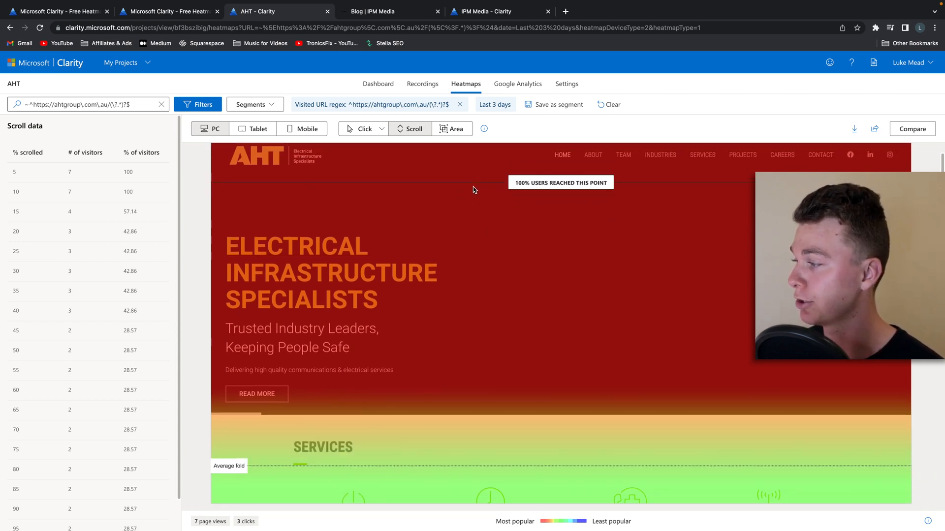
pyautogui.scroll(-3)
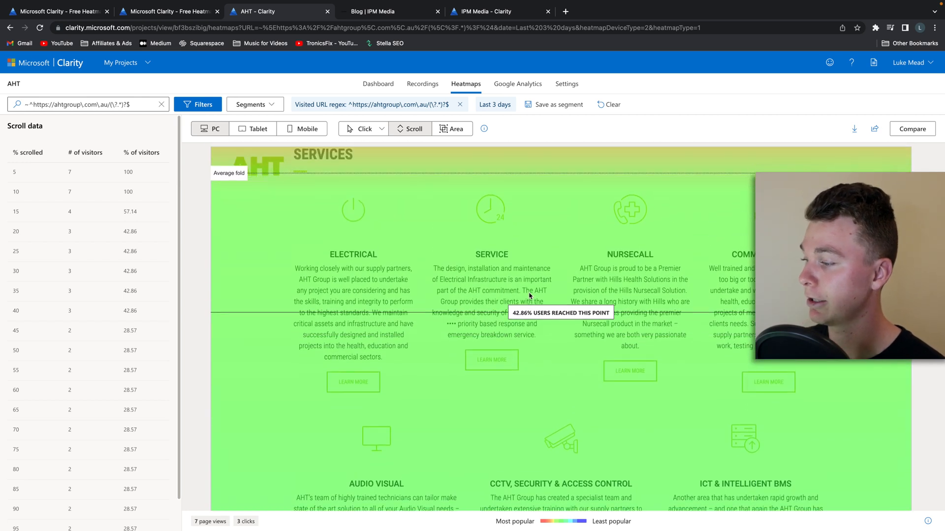
pyautogui.click(364, 128)
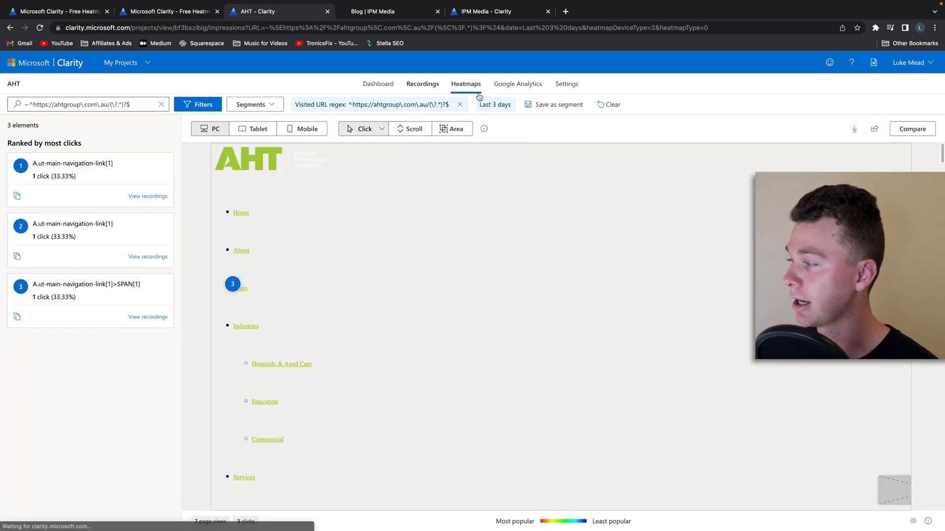
# Open the AHT recordings list and load the 16-second 3:55 PM recording
pyautogui.click(422, 84)
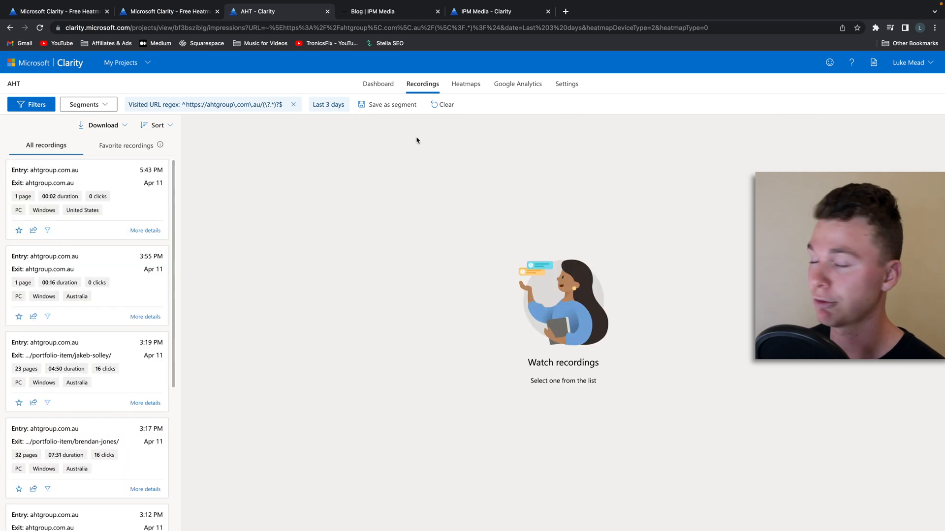
pyautogui.moveTo(254, 240)
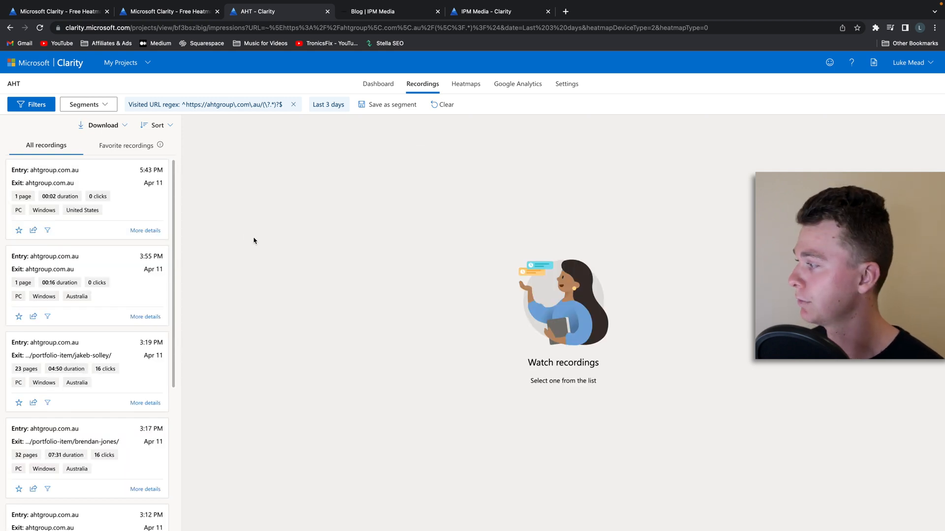
pyautogui.moveTo(262, 237)
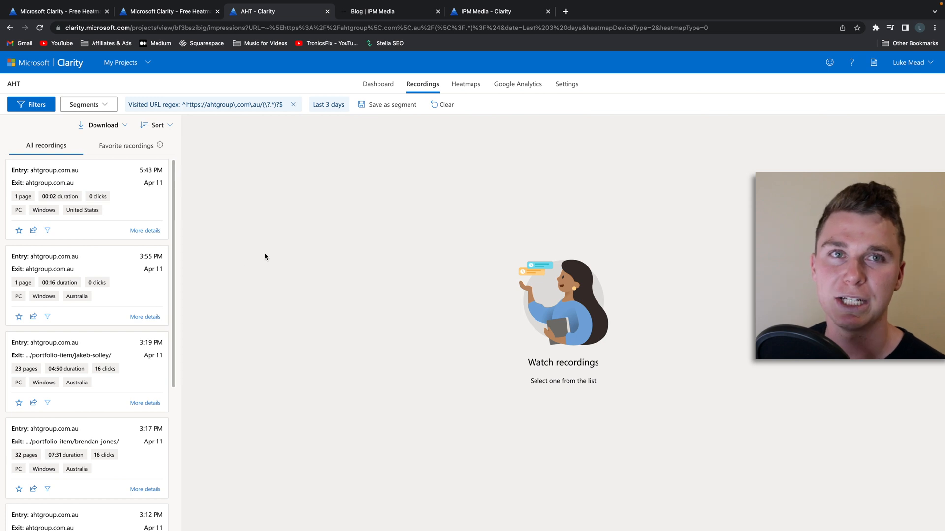
pyautogui.scroll(-3)
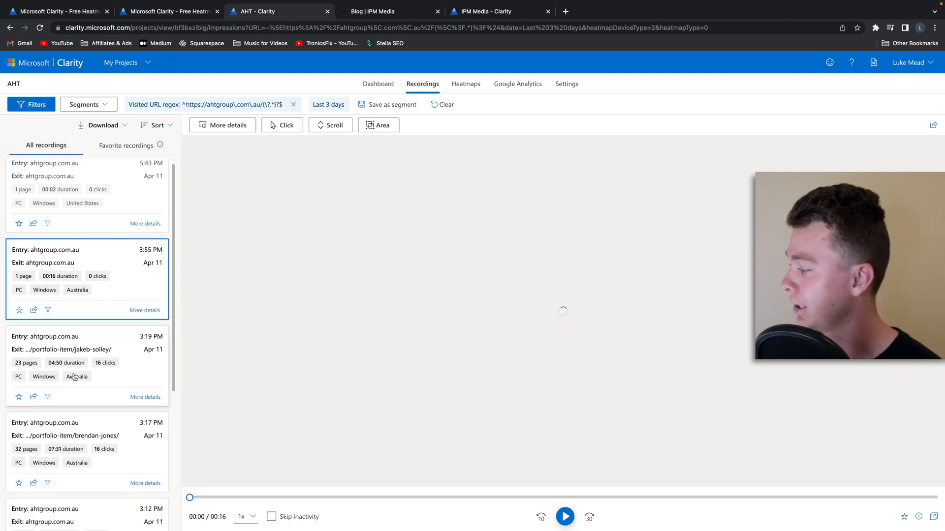
# Select the 3:12 PM mobile Android recording from Australia and start its playback
pyautogui.scroll(-3)
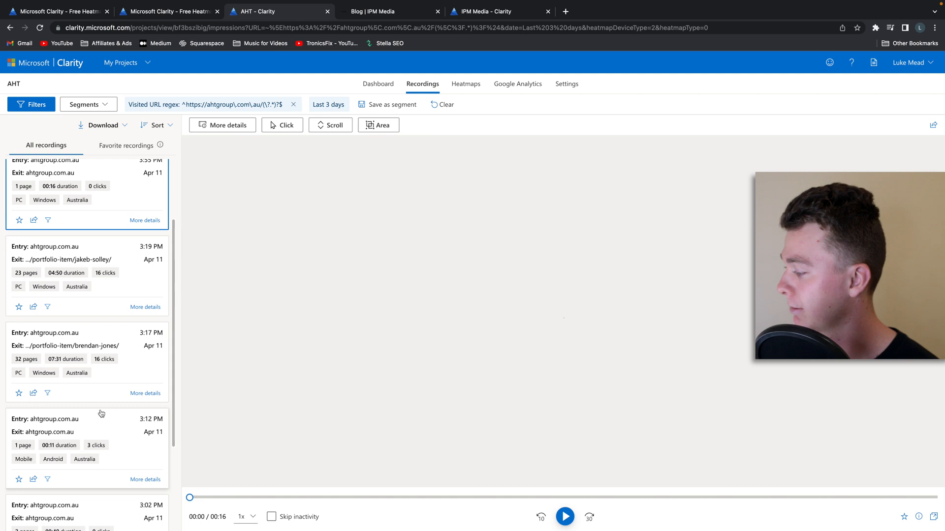
pyautogui.click(565, 516)
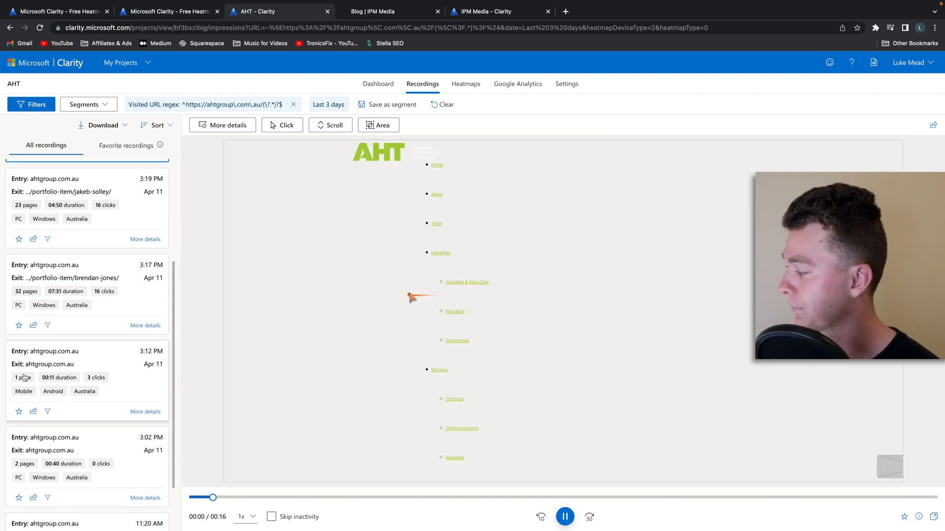
pyautogui.click(86, 370)
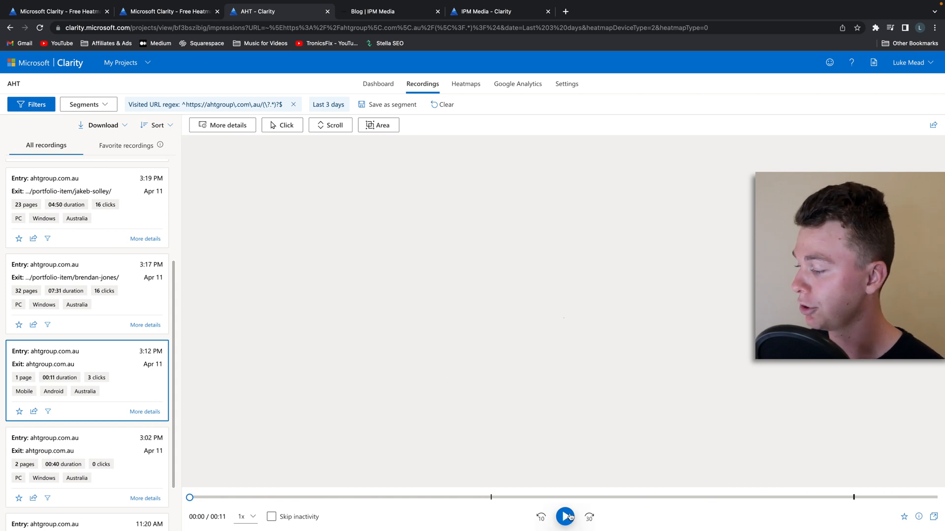
pyautogui.click(565, 517)
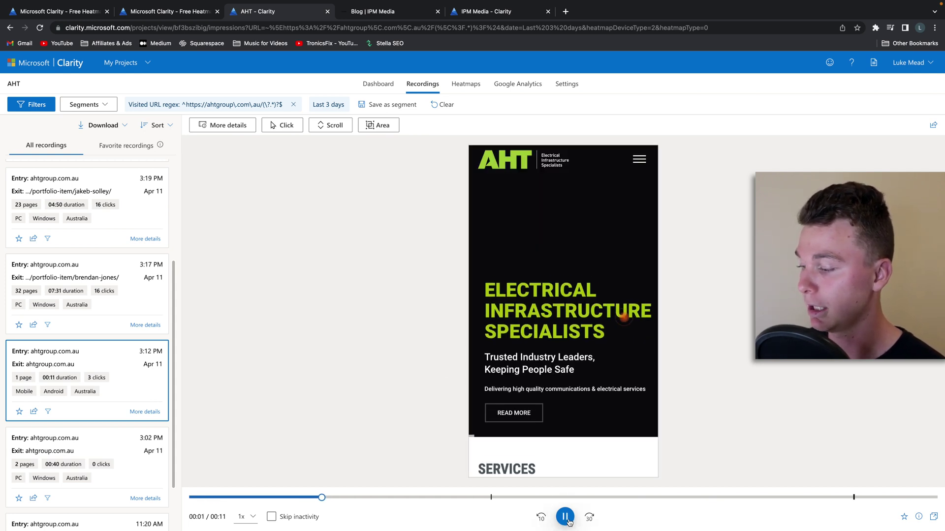